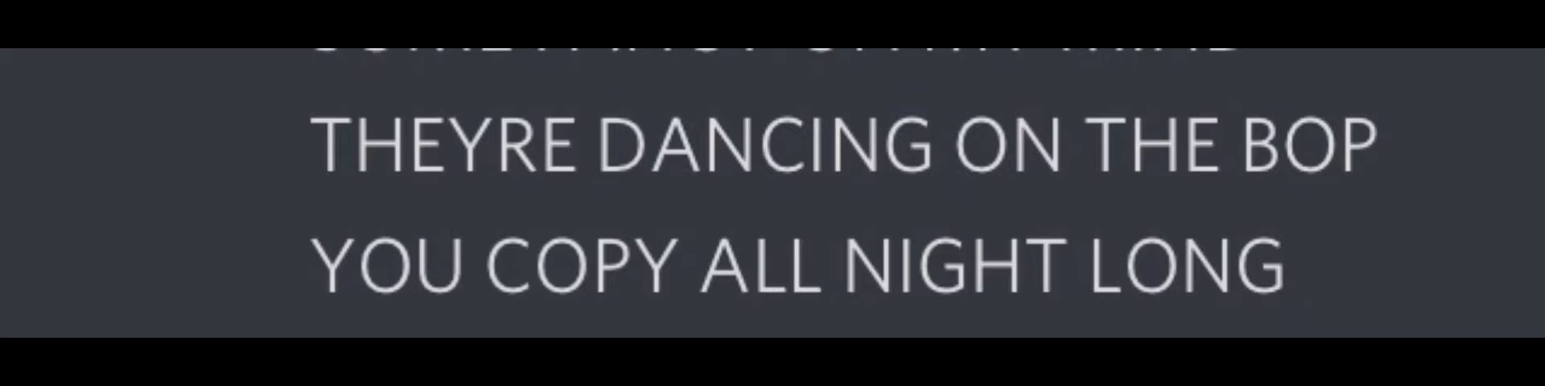
scroll("down", 3)
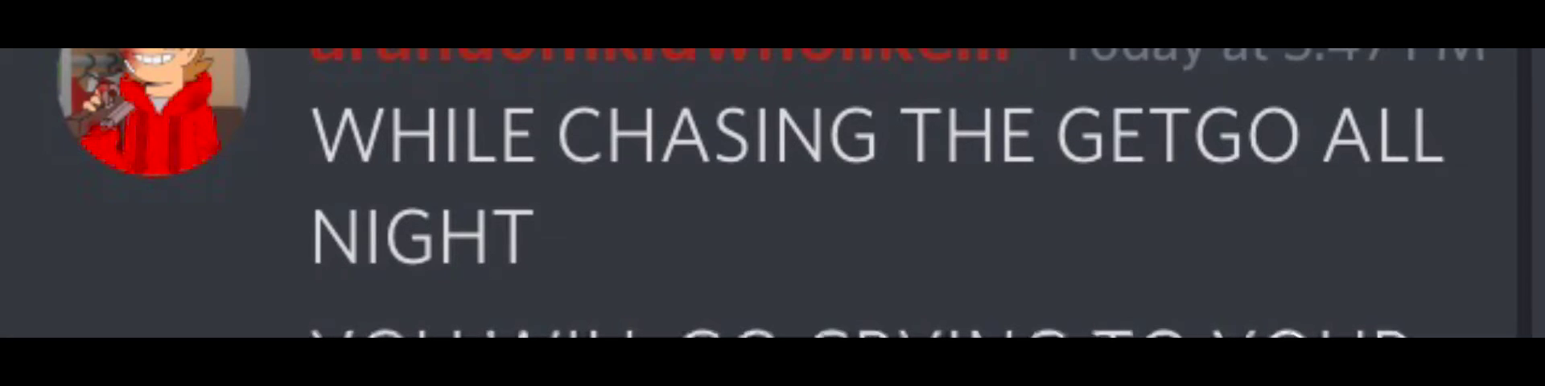
scroll("down", 3)
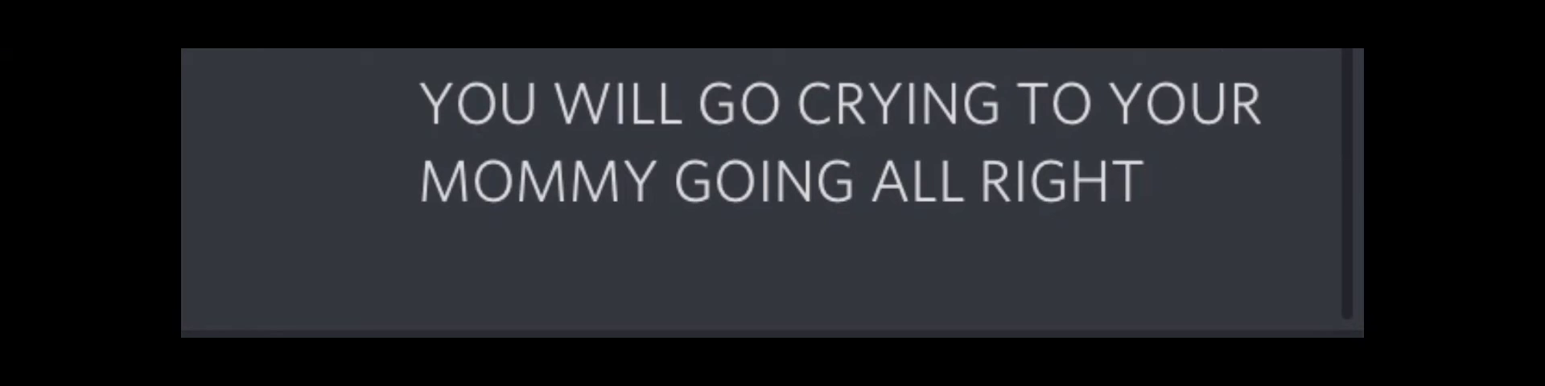